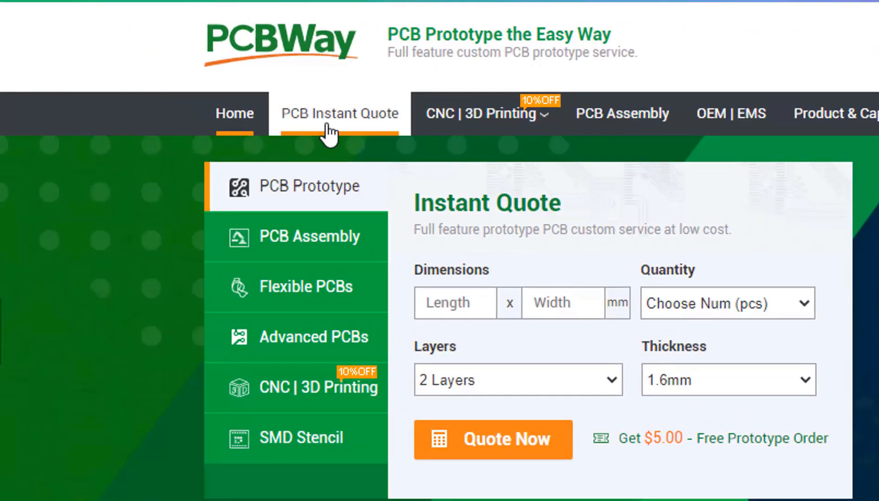
Go from PCBWay's PCB Instant Quote to the PCB Assembly quote page.
click(339, 113)
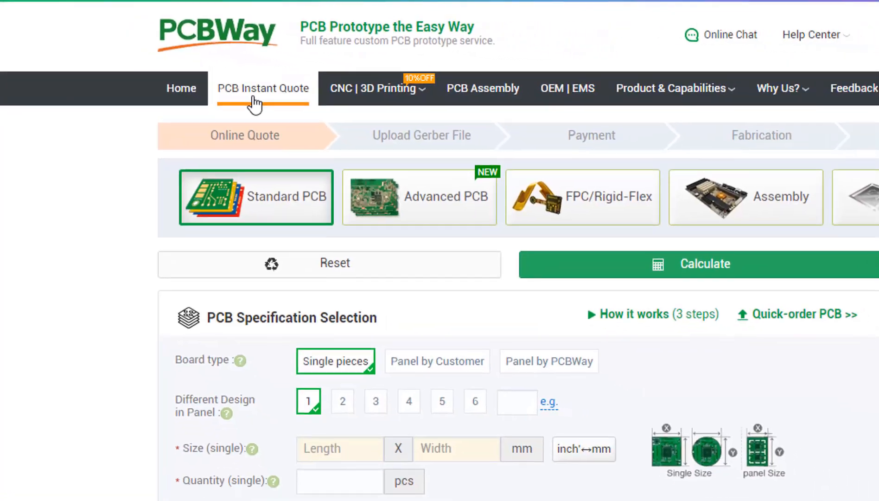
scroll(down, 3)
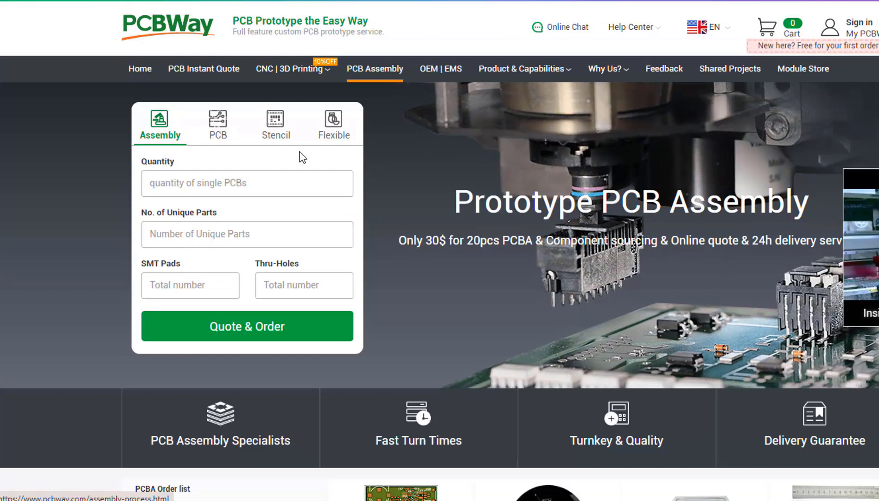
click(290, 68)
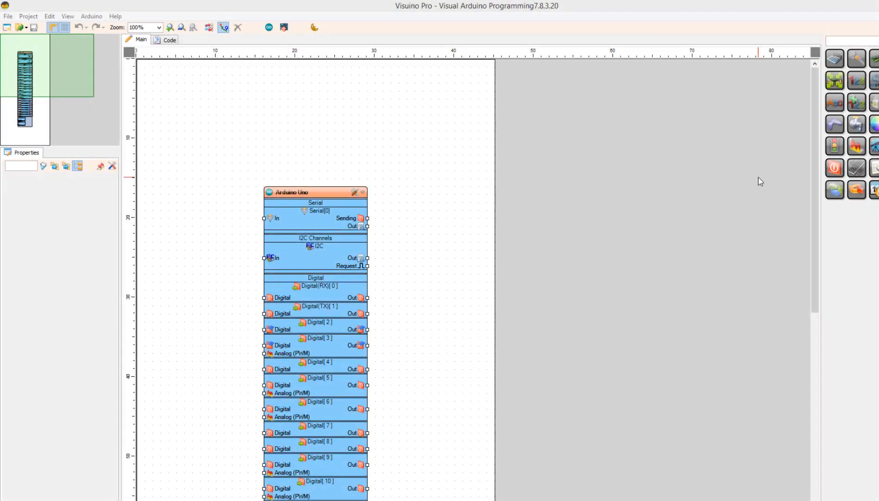
Confirm Arduino Uno as the board type and filter components for '4 WIRE STEPPER'.
click(355, 192)
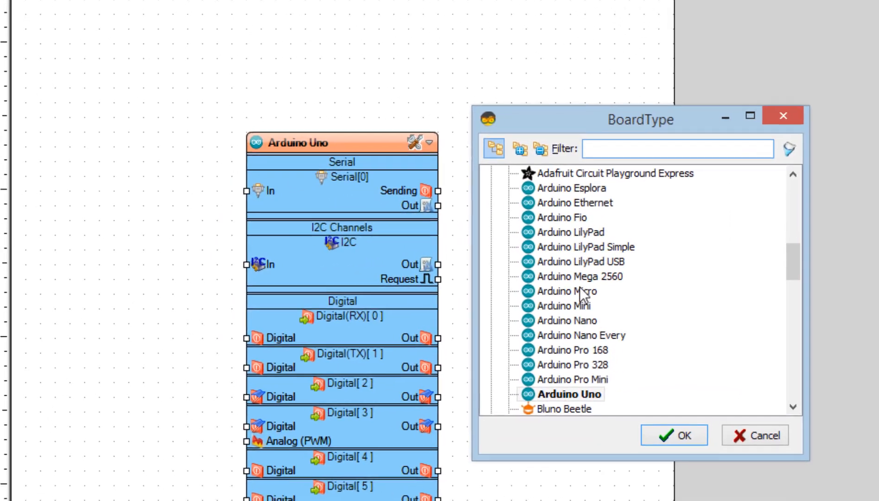
click(674, 435)
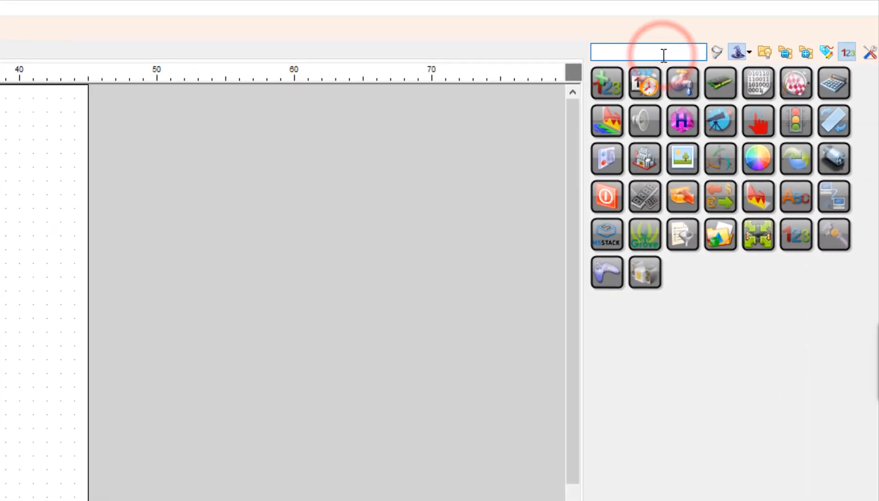
text(4 WIRE STEPPER MOT)
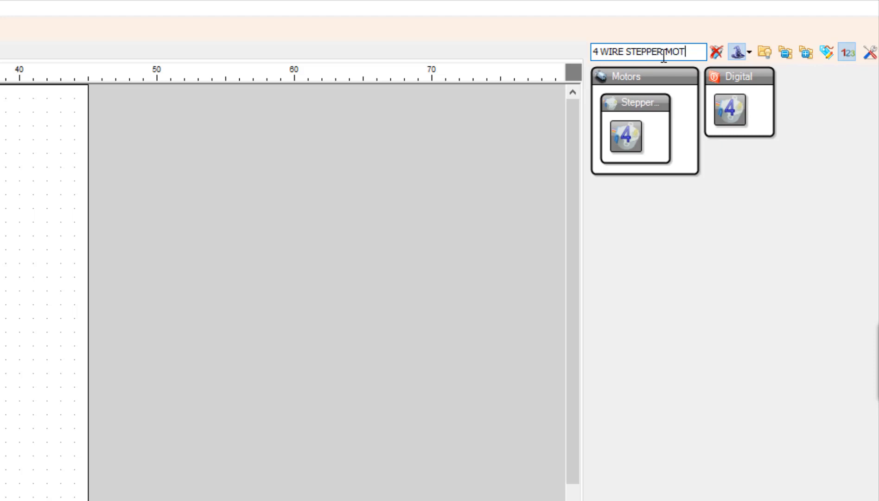
text(OR)
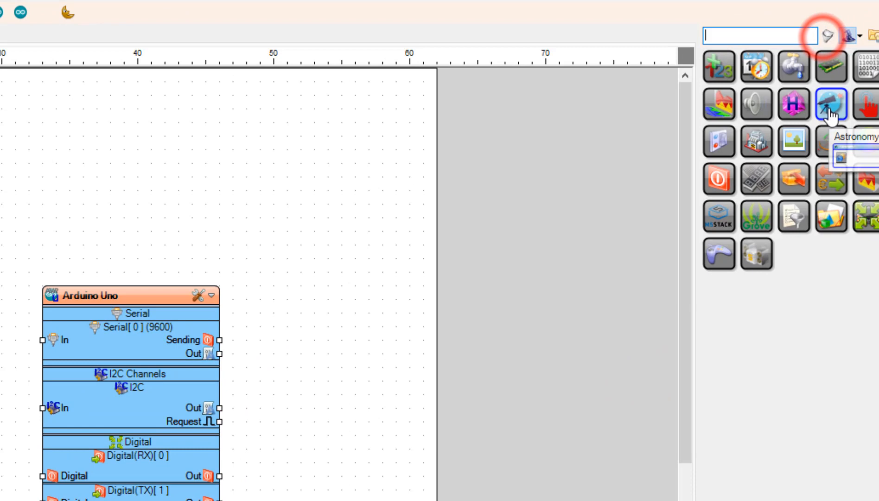
Filter the component library for 'DEAD ZONE ANALOG' to find Dead Zone Scaled Analog.
text(DEAD)
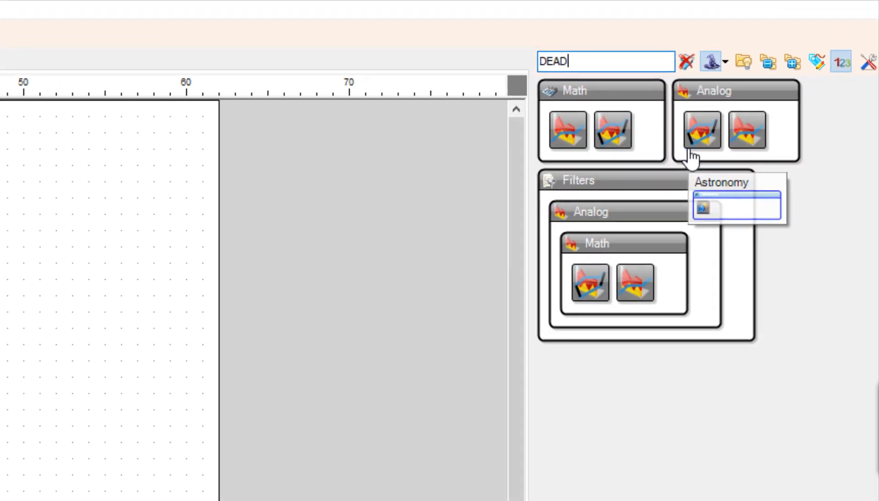
text(ZONE)
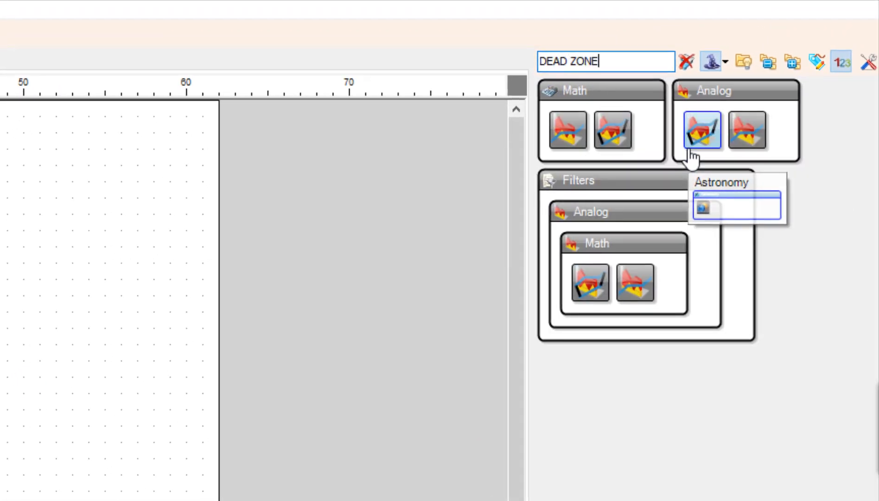
text(ANAL)
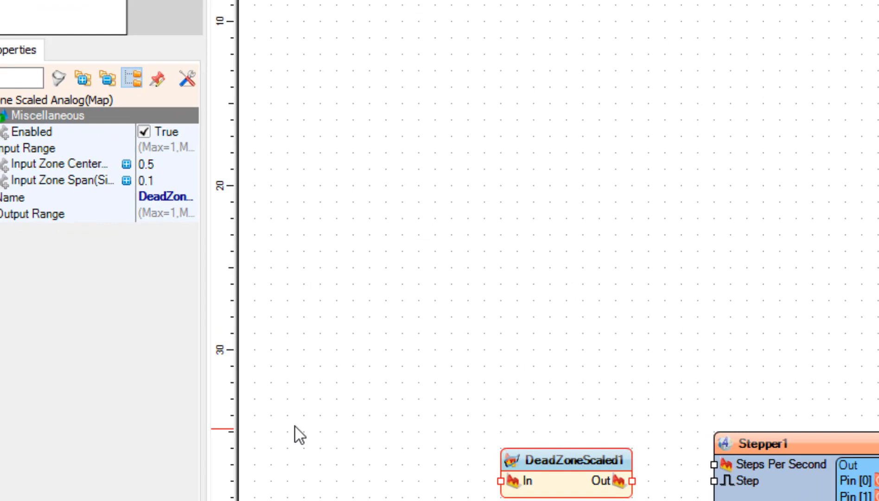
Set DeadZoneScaled1's Output Range to Max 800 and Min -800.
click(36, 203)
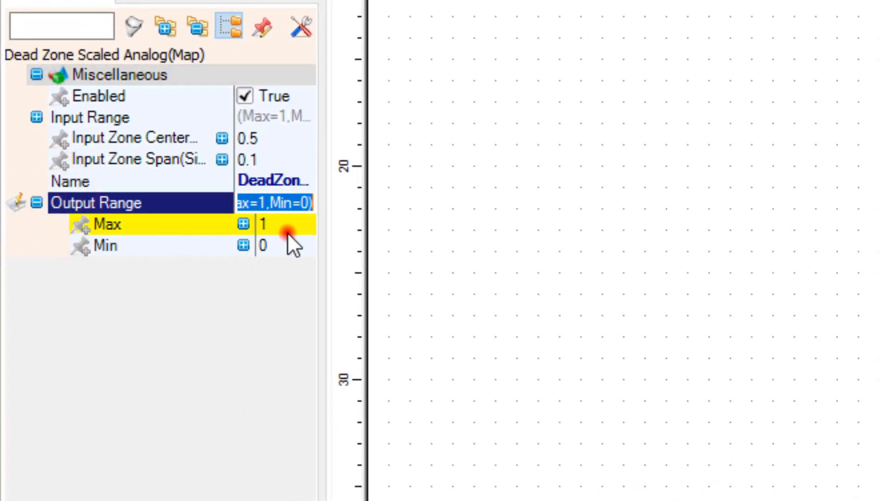
text(8)
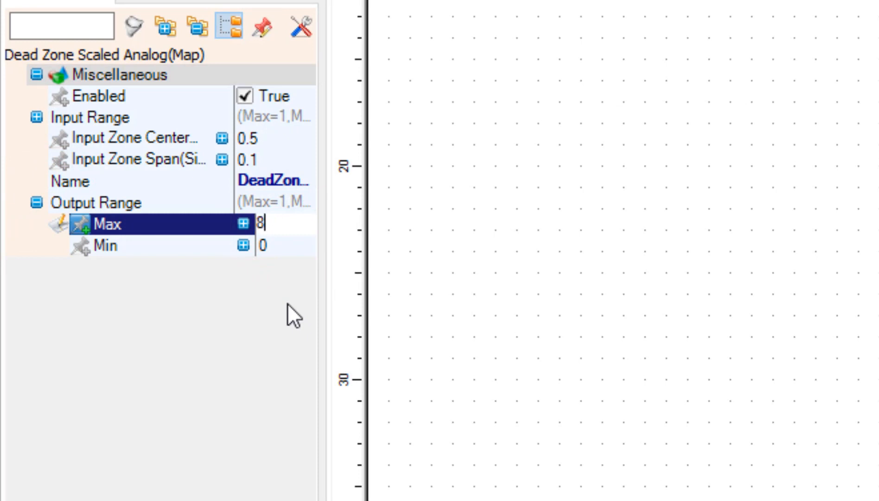
text(00)
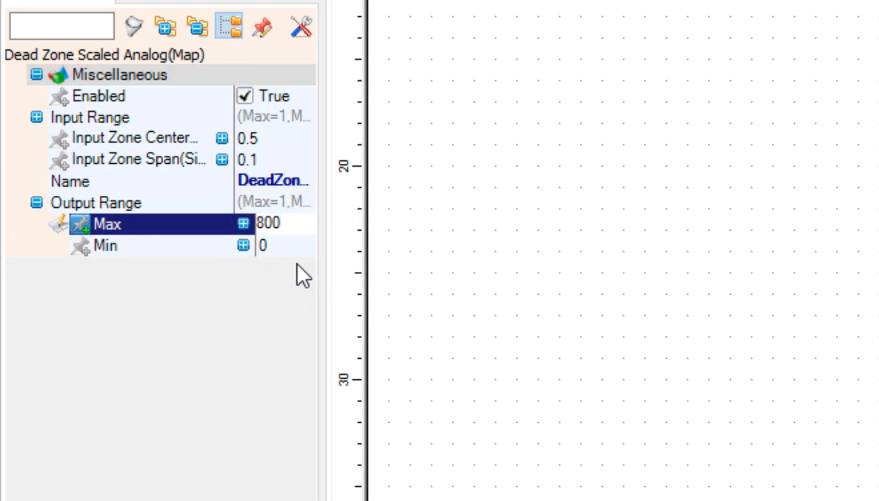
click(105, 245)
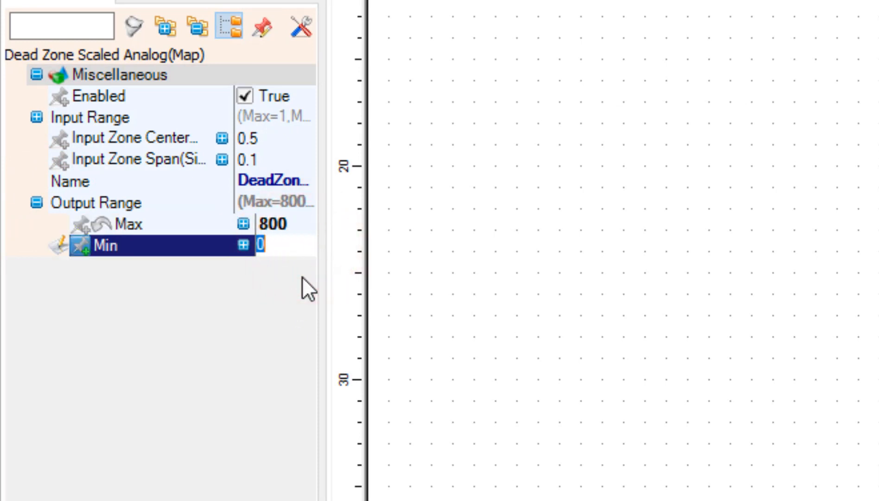
text(-800)
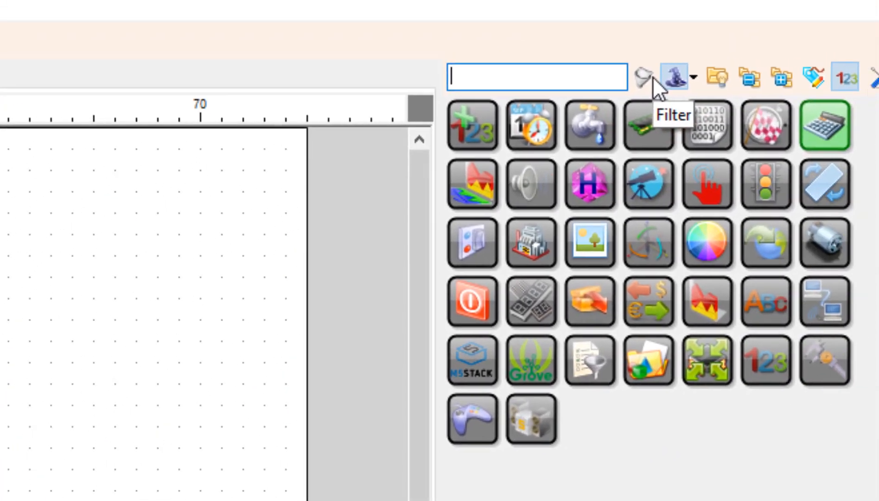
Filter the component library for 'JOYSTICK' and scroll to the Joystick component.
text(JOYST)
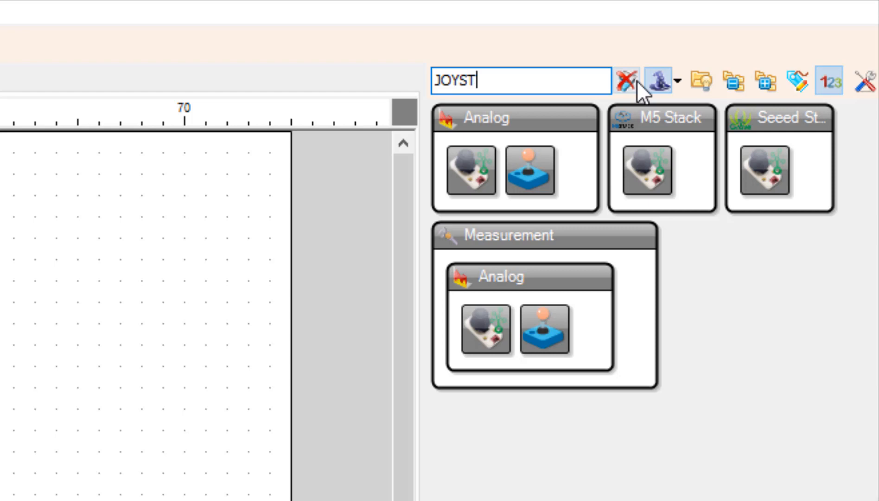
text(ICK)
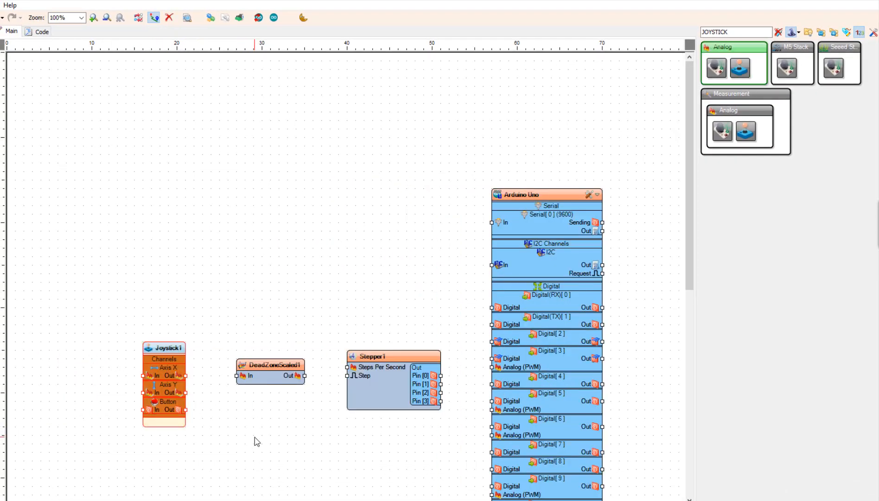
scroll(down, 3)
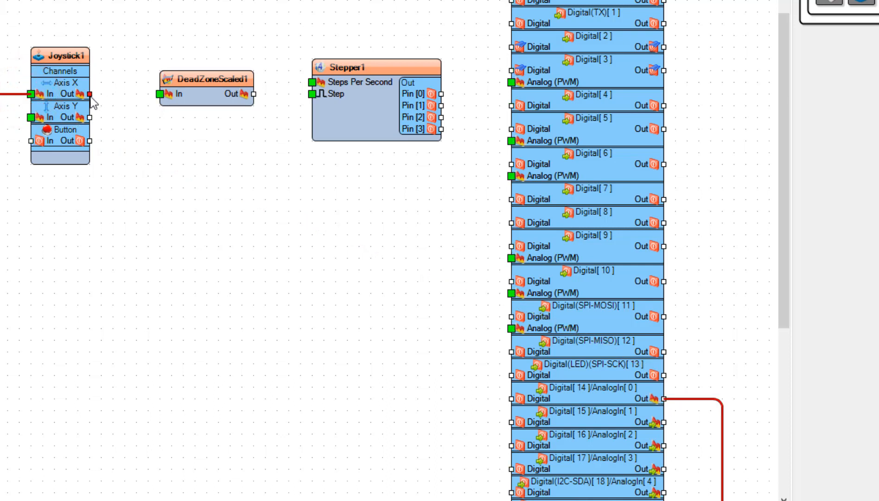
Wire Joystick1 Axis X Out to DeadZoneScaled1 In, and its Out to Stepper1 Steps Per Second.
drag(83, 93, 158, 94)
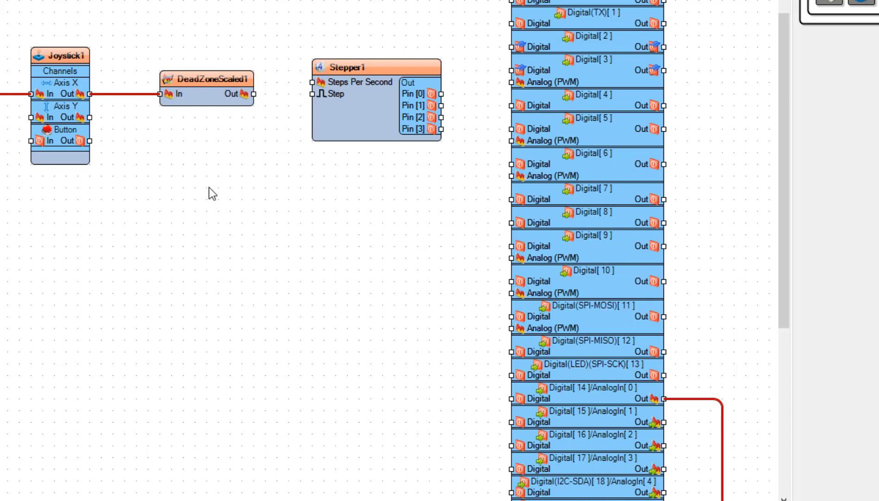
mouse_move(259, 99)
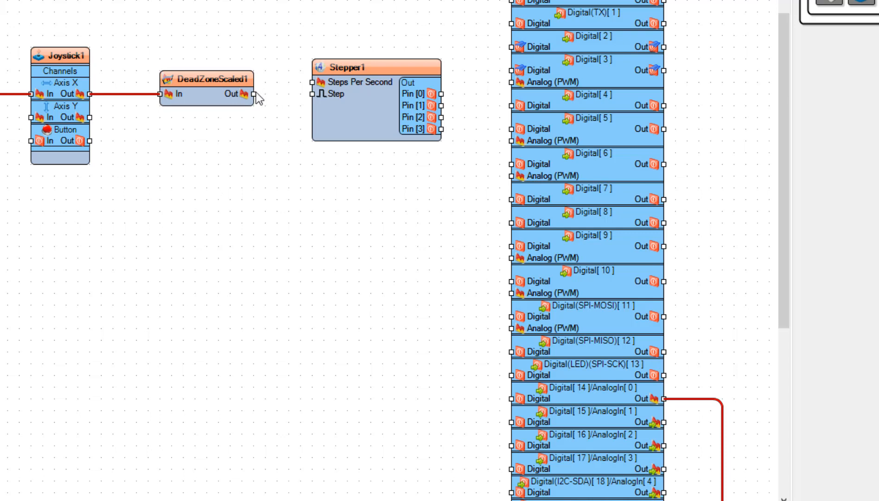
drag(251, 95, 310, 82)
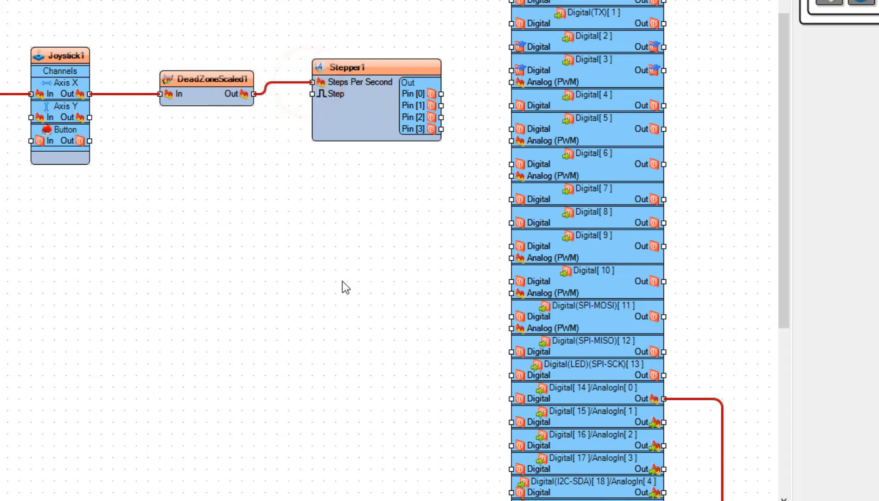
mouse_move(474, 172)
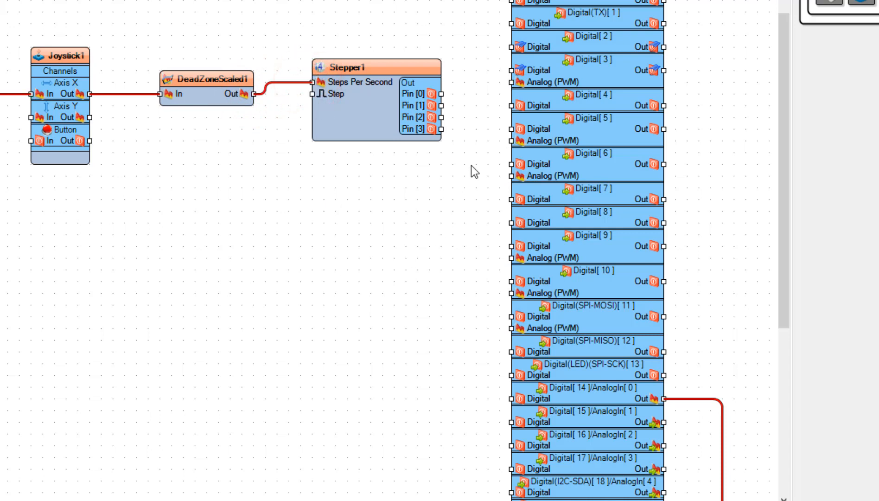
mouse_move(462, 108)
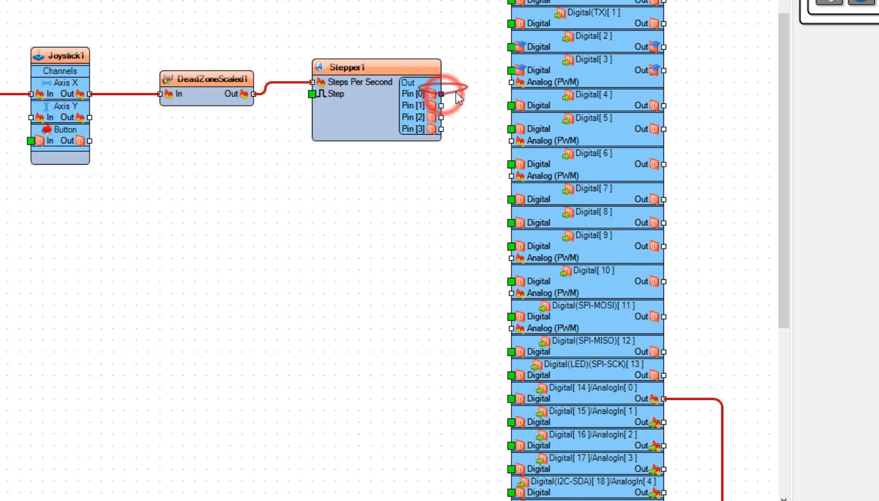
Wire Stepper1 Pin[0]–Pin[3] to Arduino Digital[2]–Digital[5], then deselect on the canvas.
drag(442, 94, 512, 48)
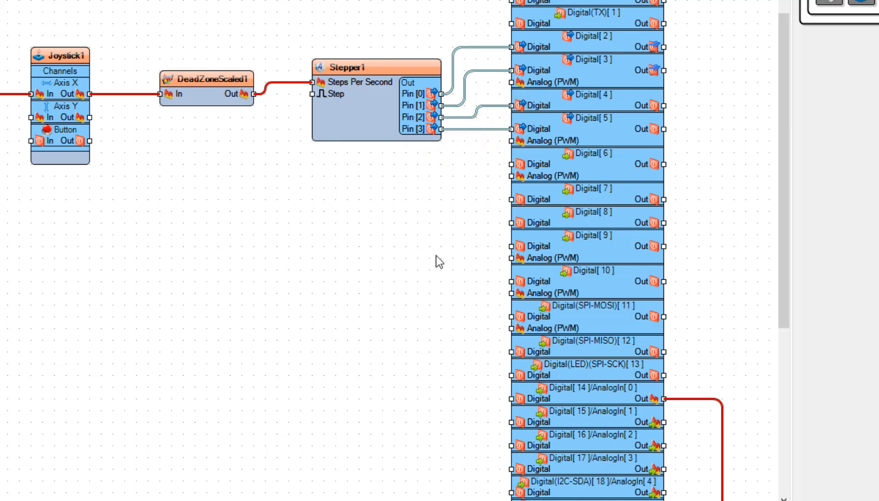
click(436, 255)
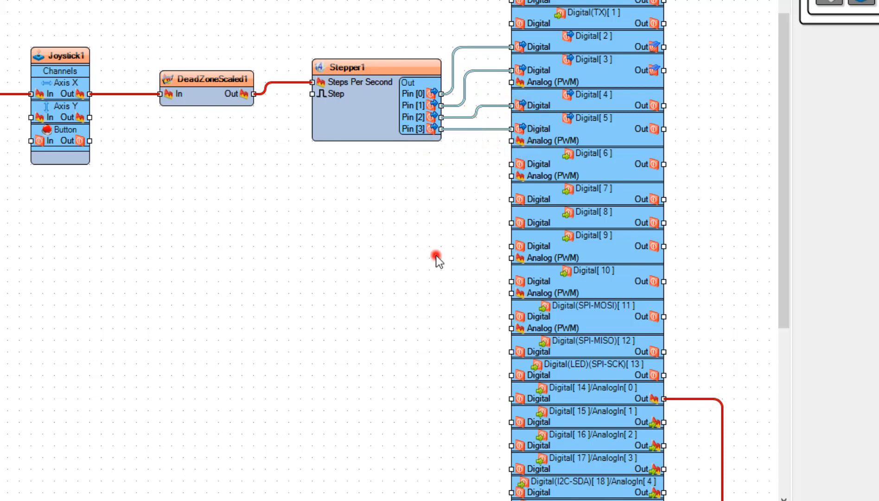
scroll(down, 3)
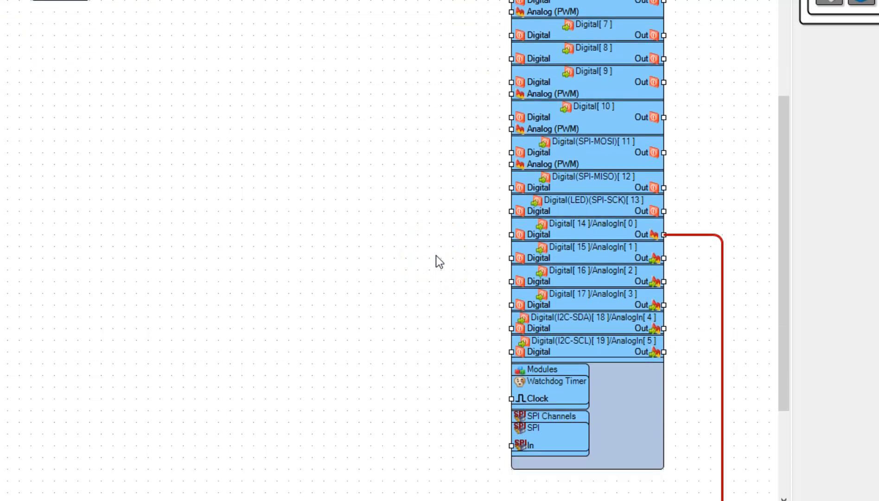